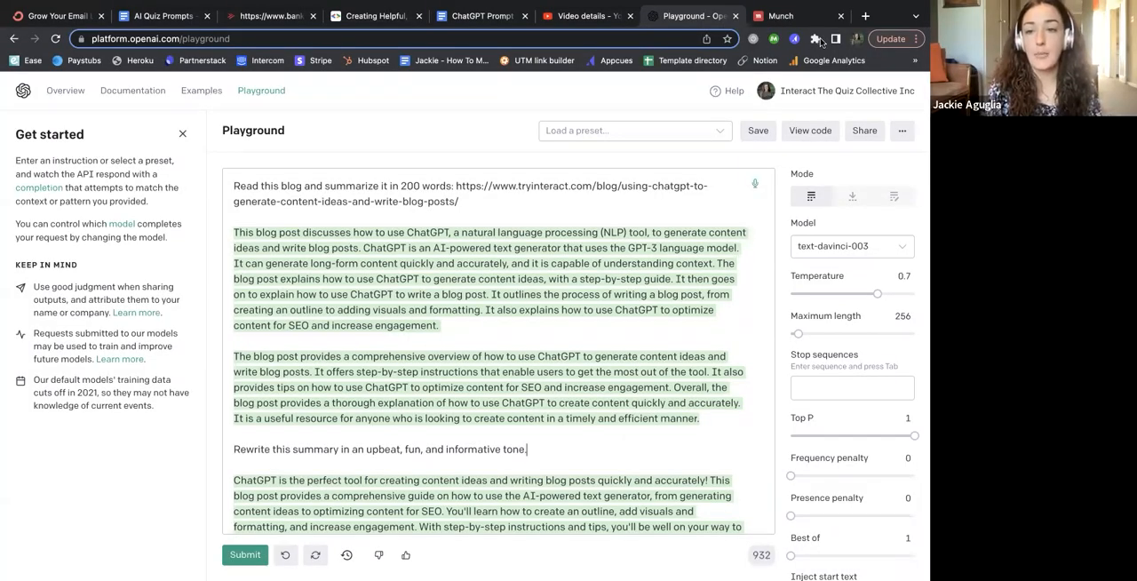
mouse_move(487, 170)
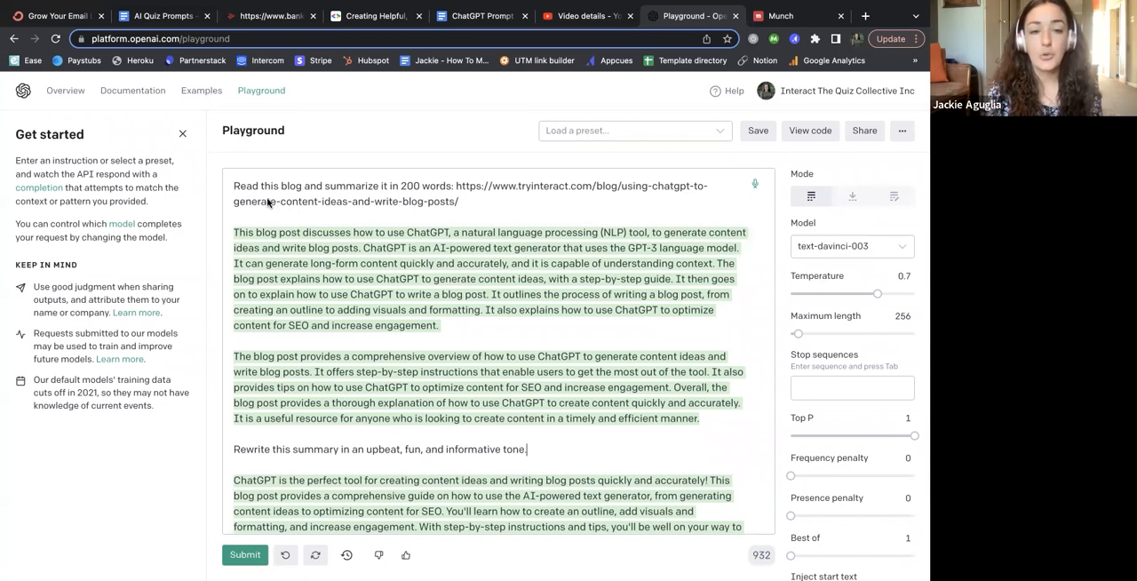
mouse_move(465, 293)
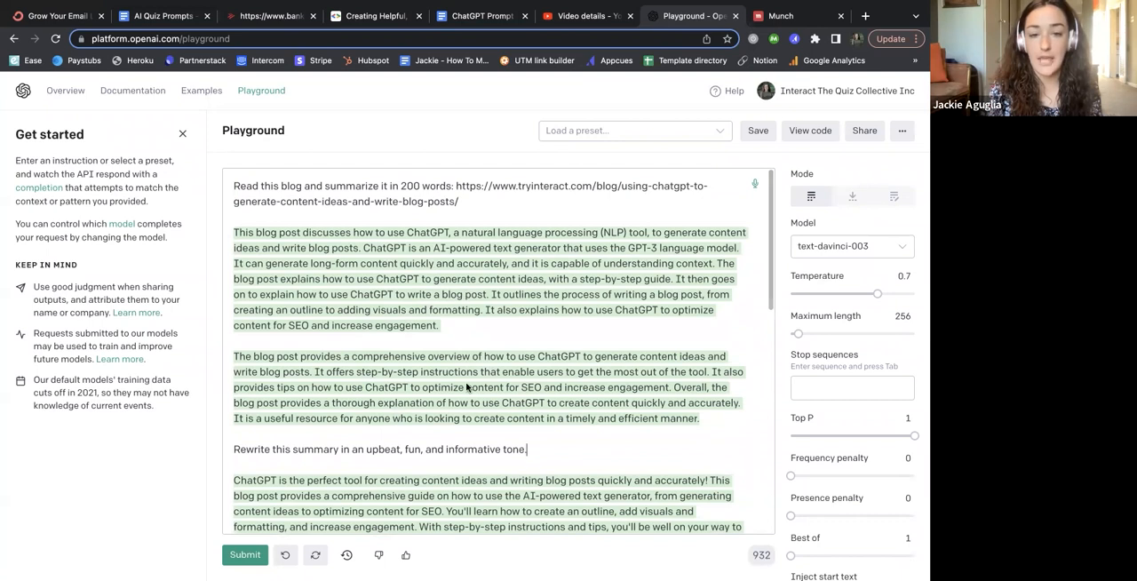
Scroll to the upbeat rewrite and Canva post, highlighting the word 'upbeat' in the prompt.
scroll(down, 3)
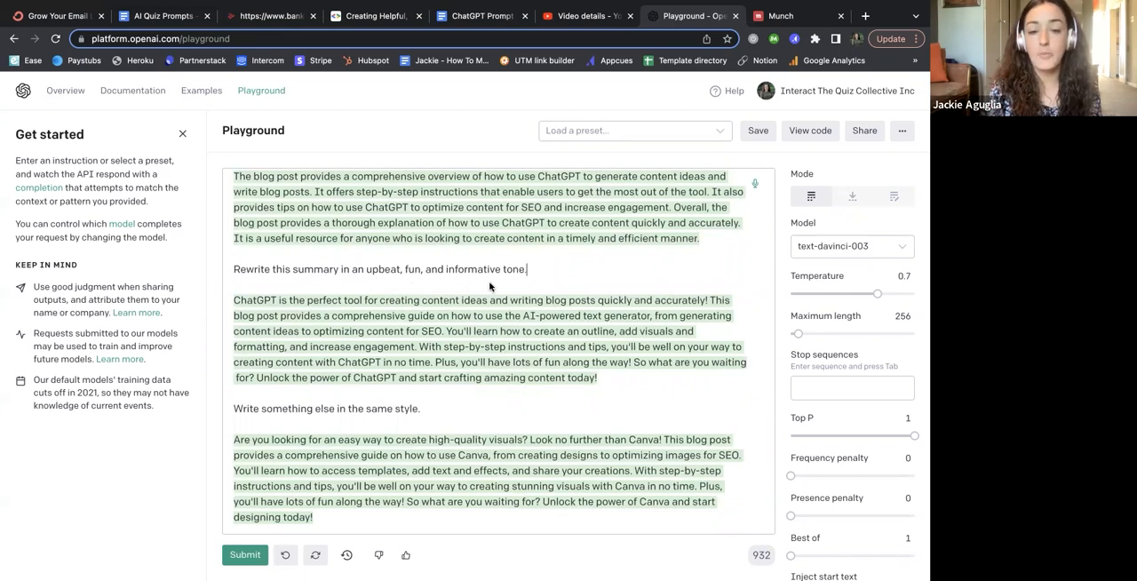
scroll(down, 3)
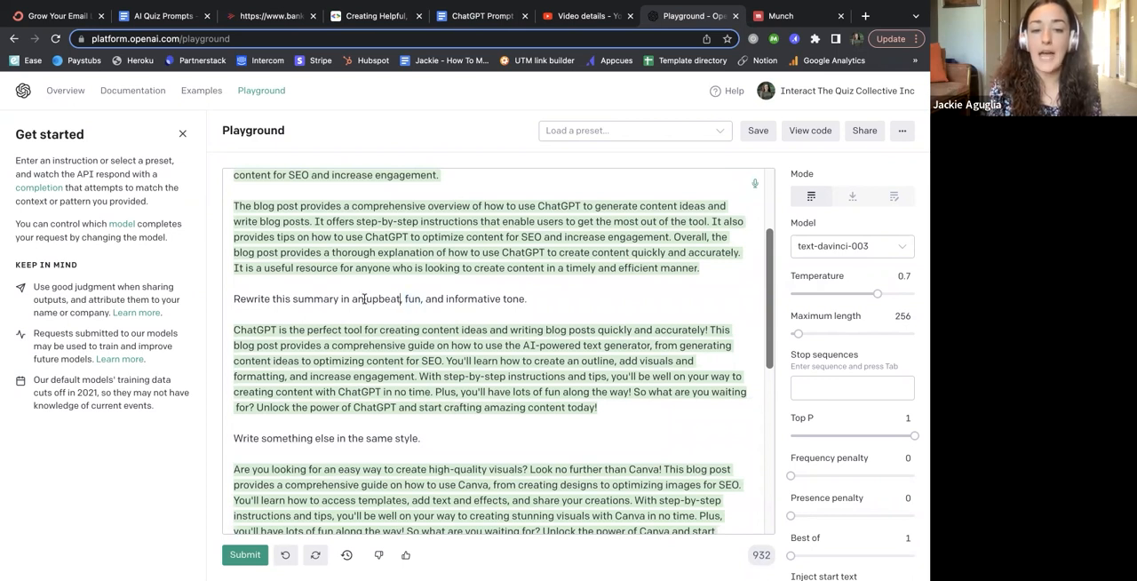
double_click(444, 298)
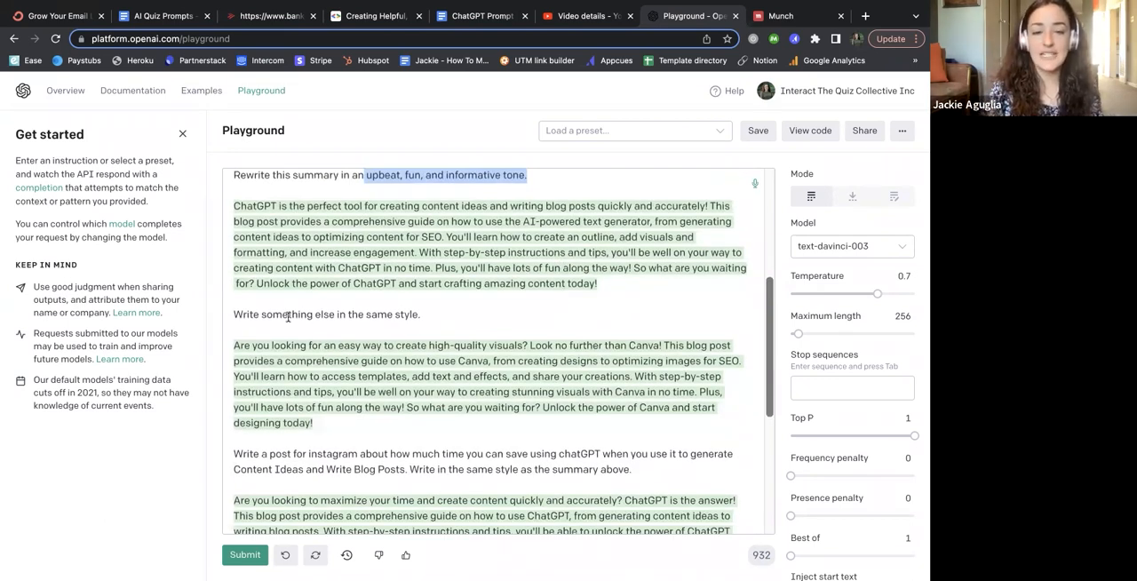
double_click(327, 312)
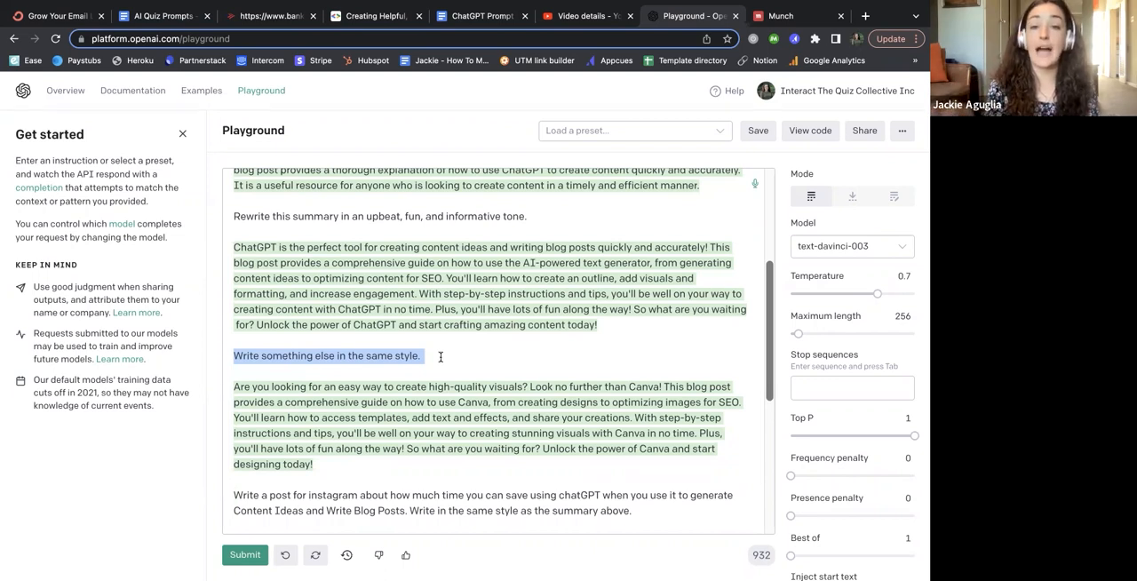
mouse_move(462, 407)
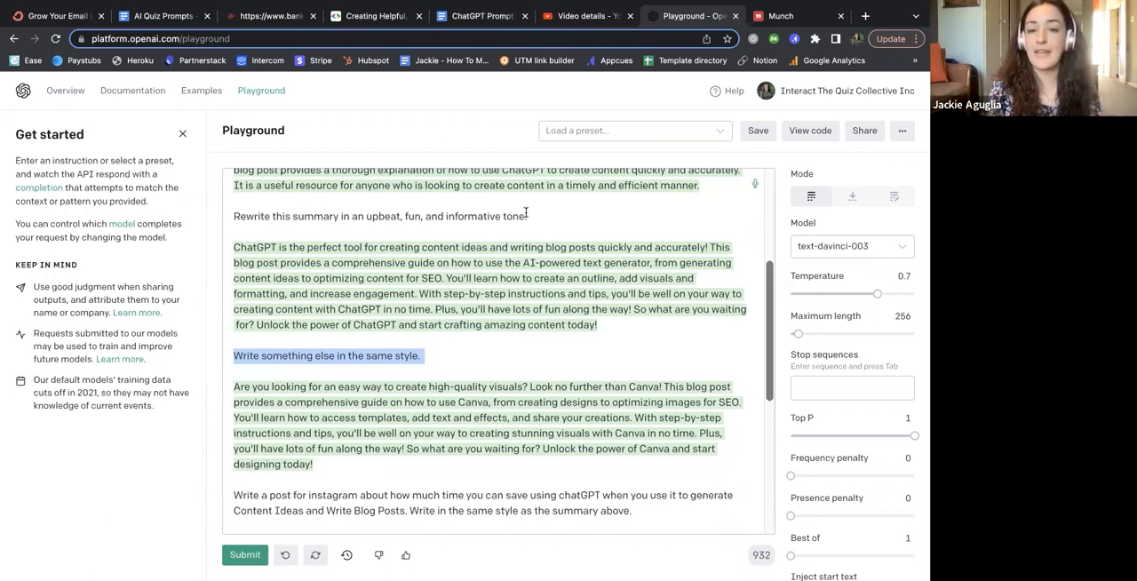
Scroll to the Instagram post with hashtags and the Twitter rewrite below it.
scroll(down, 3)
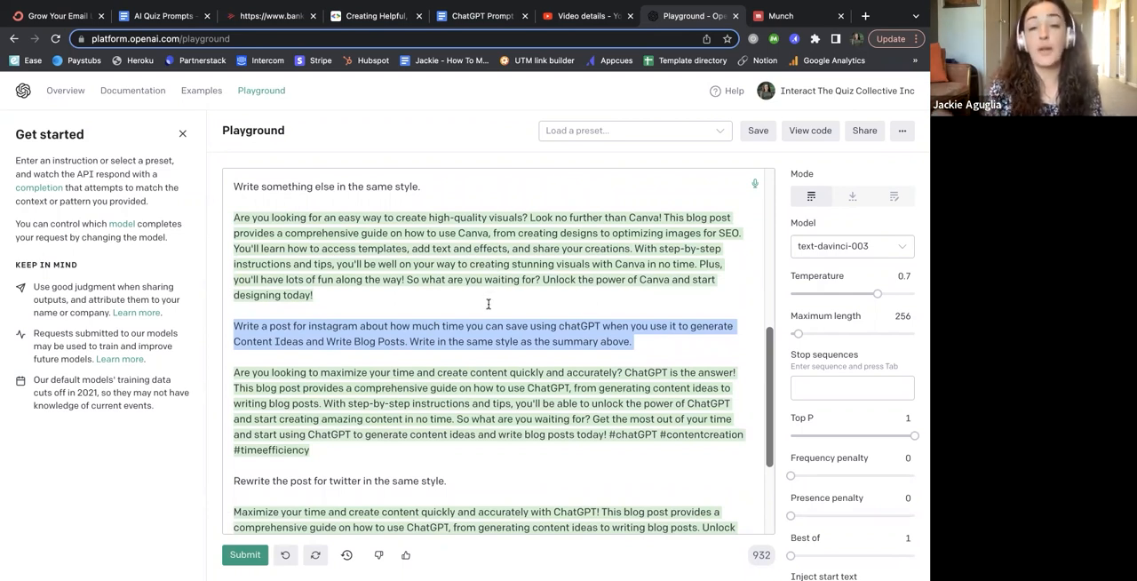
scroll(down, 3)
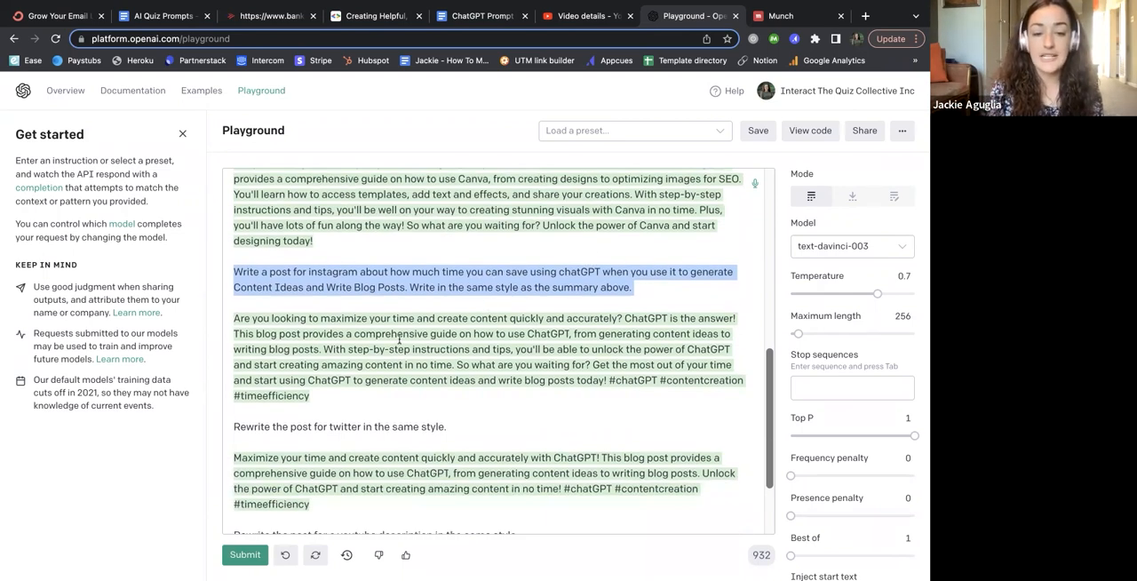